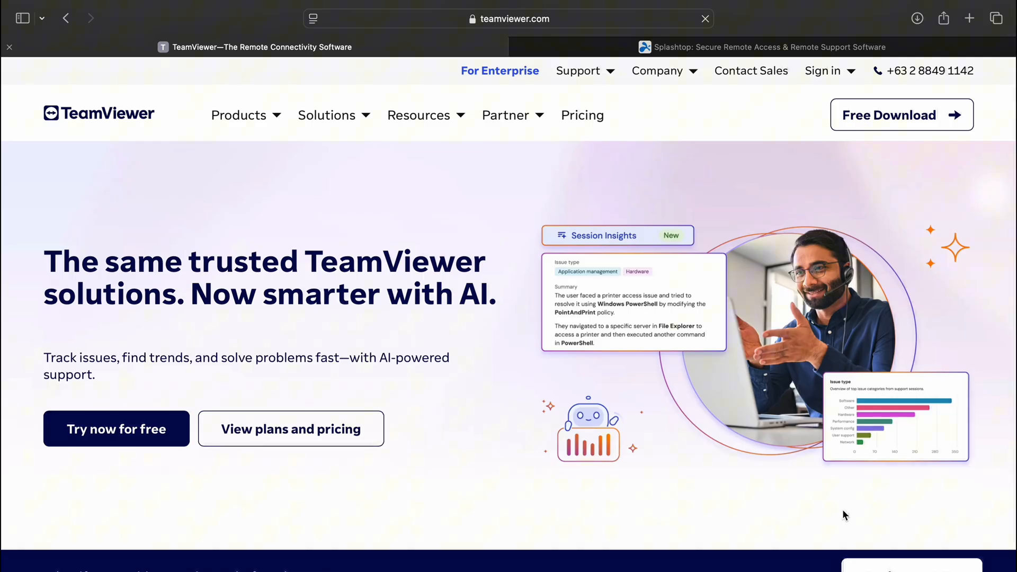
mouse_move(996, 553)
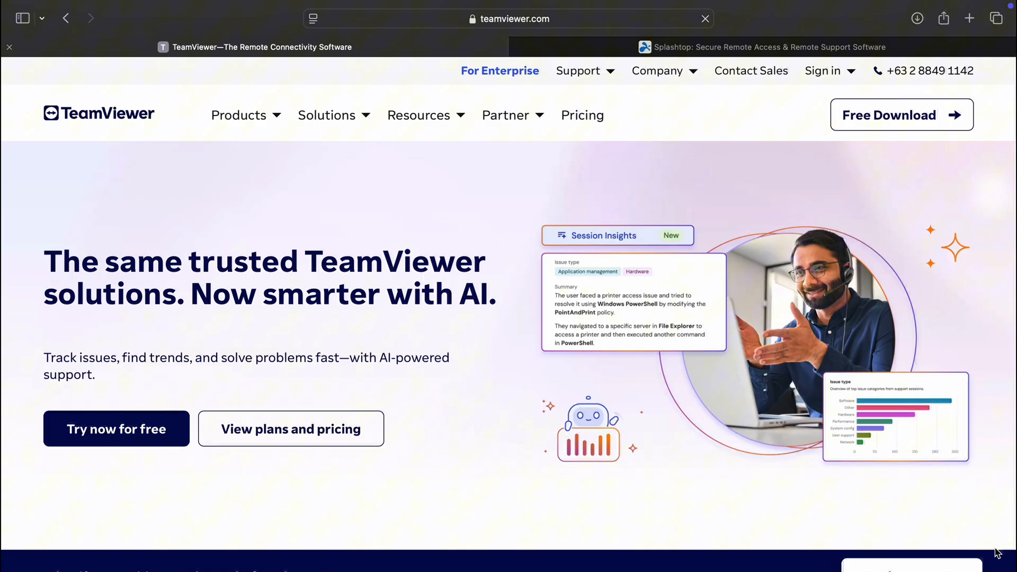
scroll("down", 3)
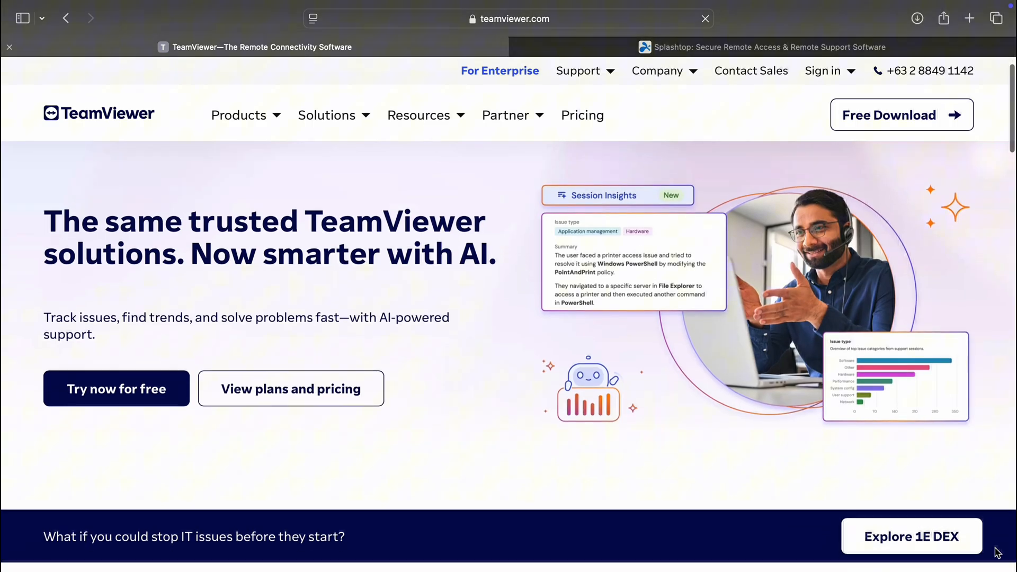
scroll("down", 3)
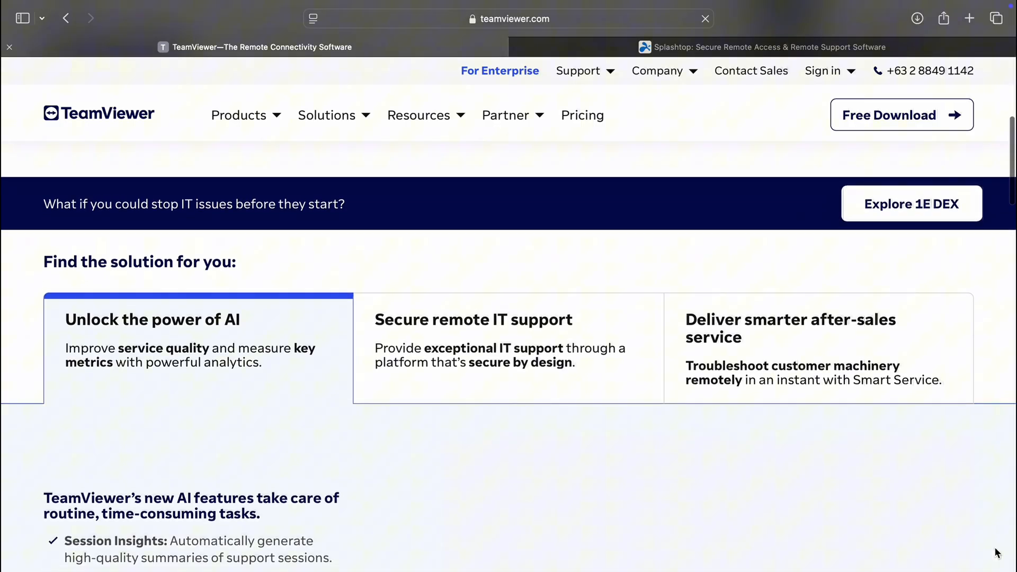
scroll("down", 3)
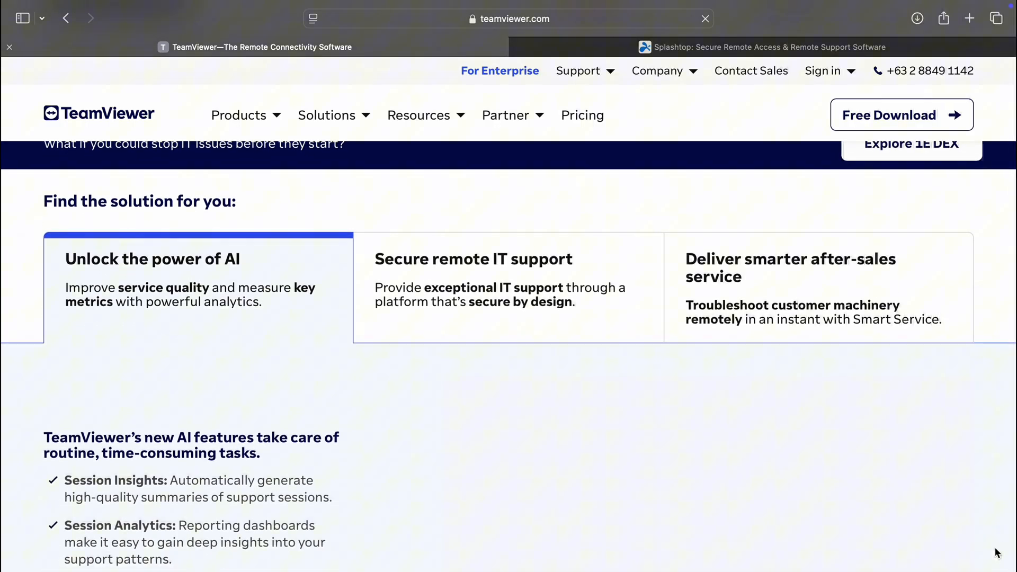
scroll("down", 3)
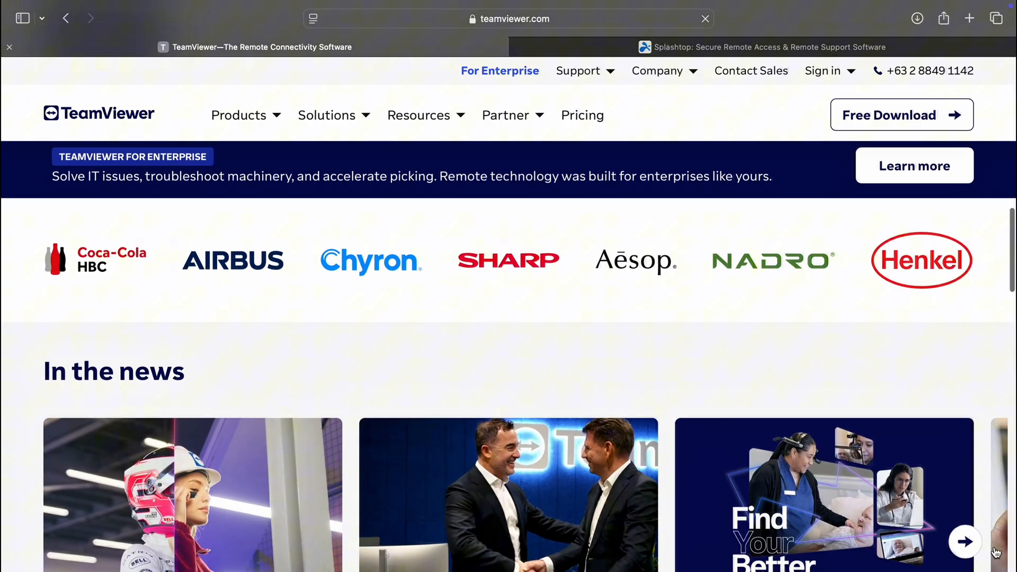
scroll("down", 3)
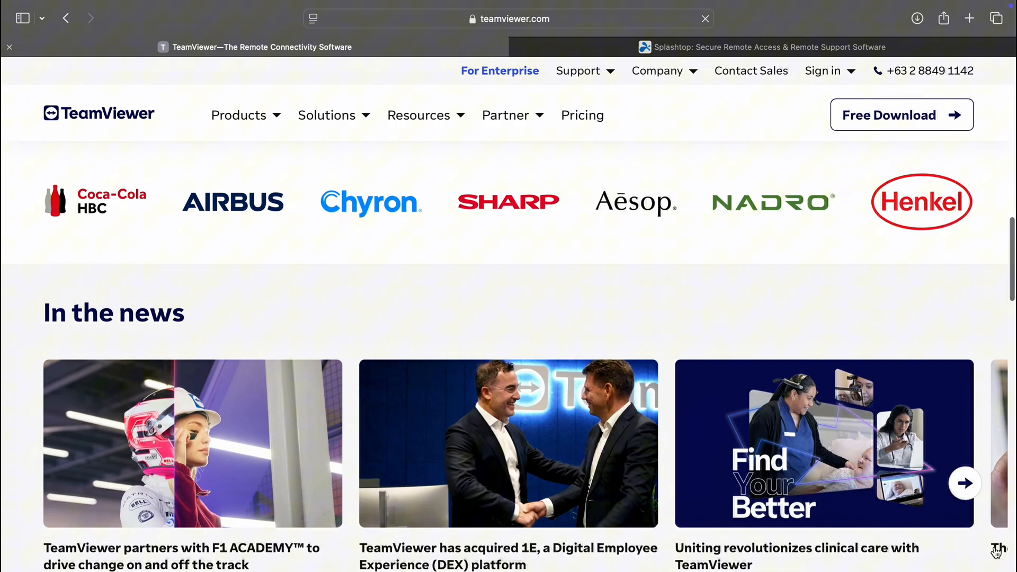
scroll("down", 3)
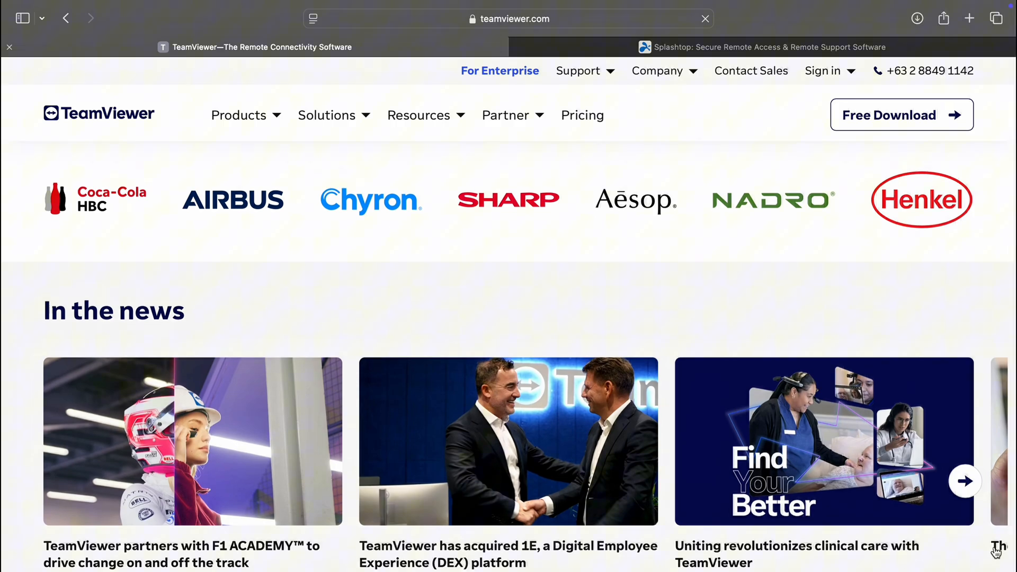
scroll("down", 3)
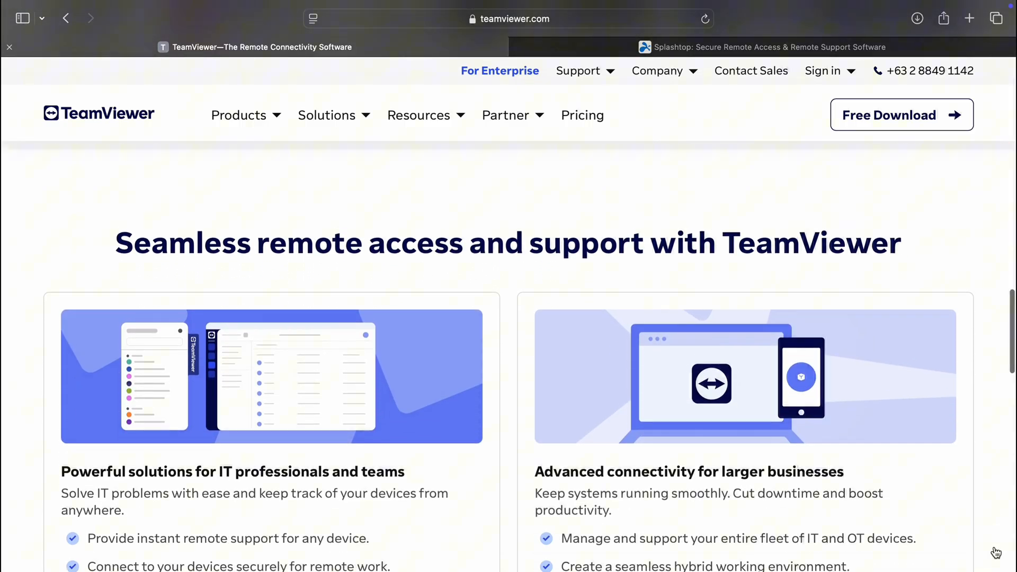
scroll("down", 3)
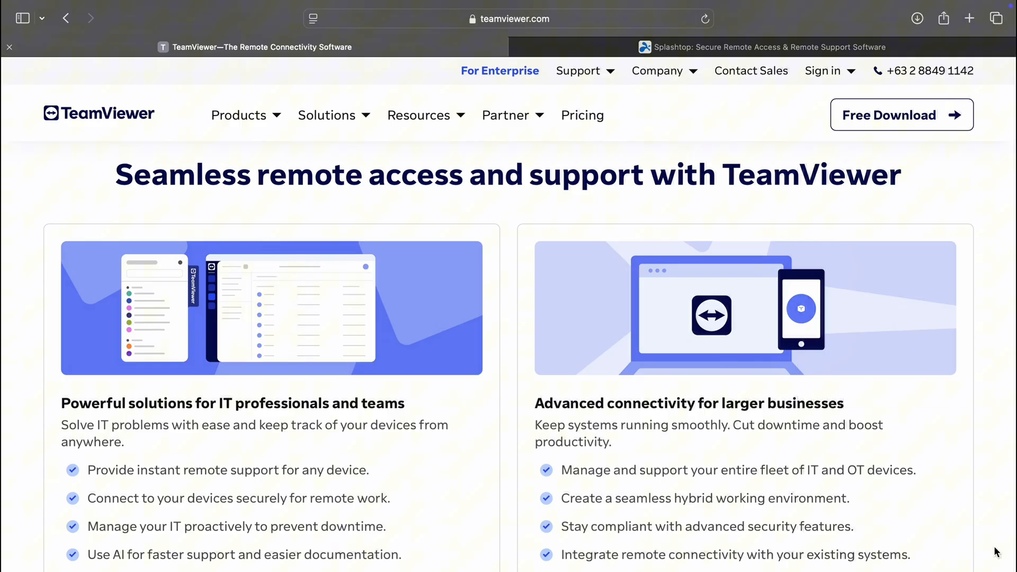
scroll("down", 3)
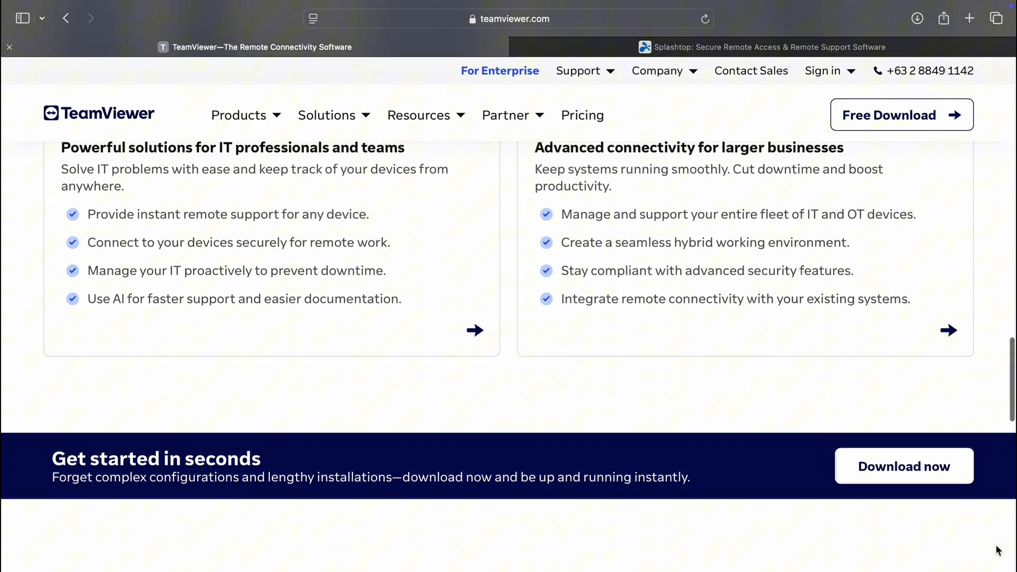
scroll("down", 3)
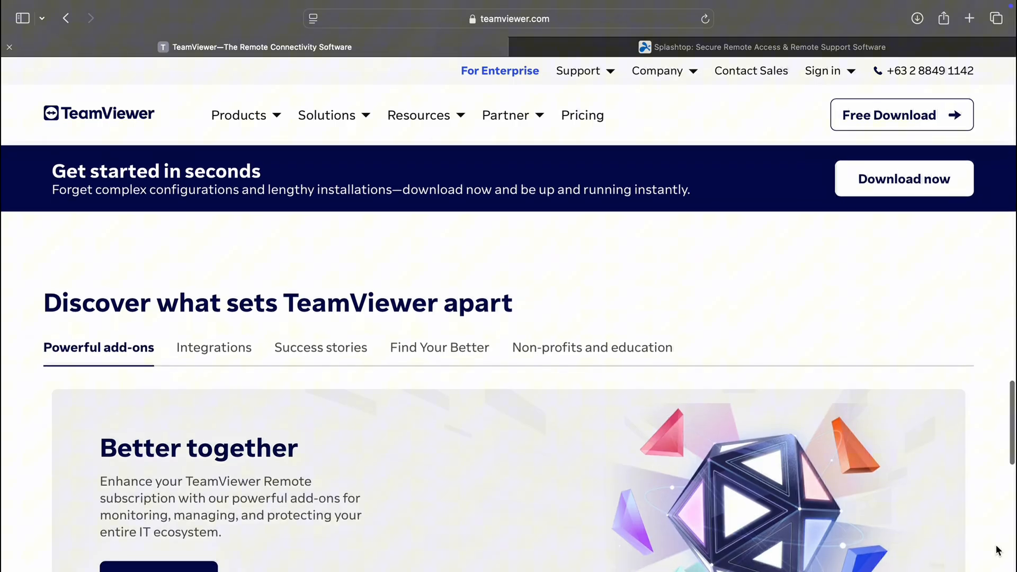
scroll("down", 3)
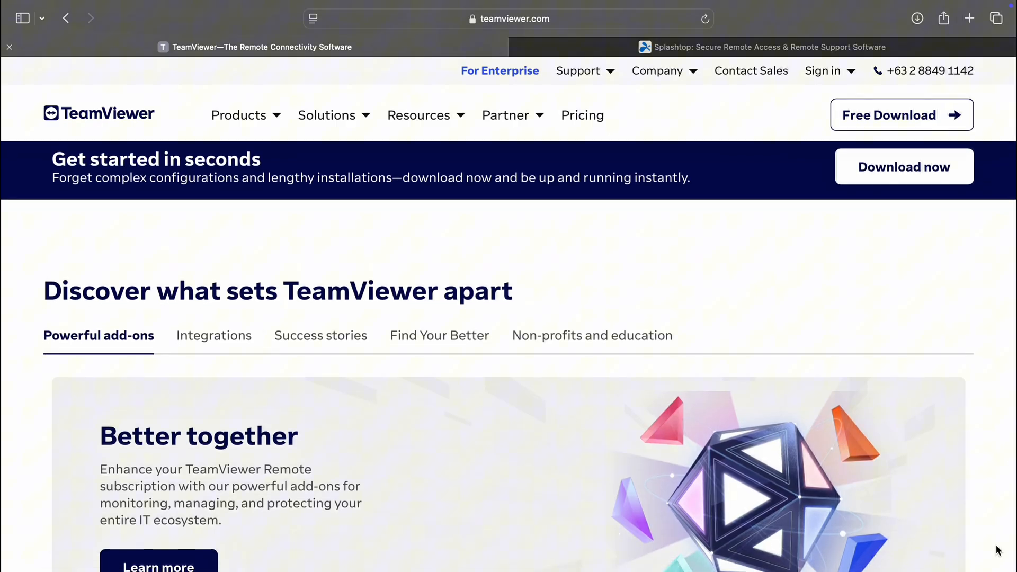
scroll("down", 3)
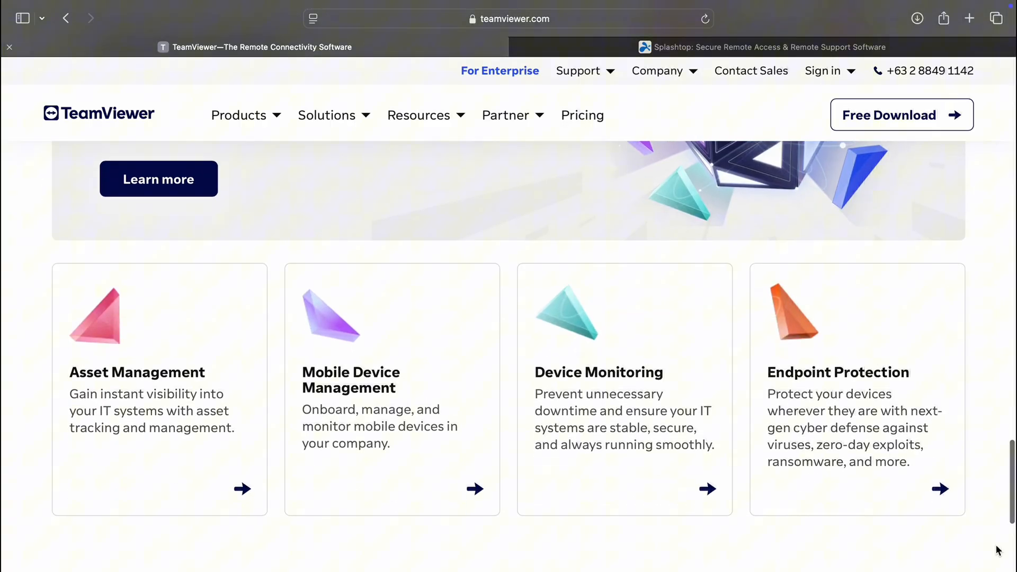
scroll("down", 3)
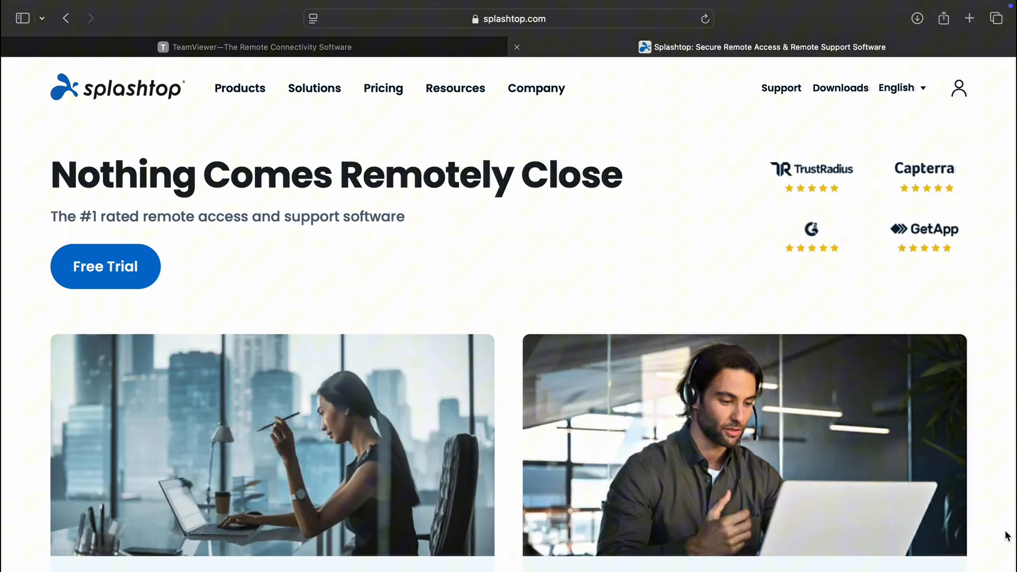
mouse_move(991, 552)
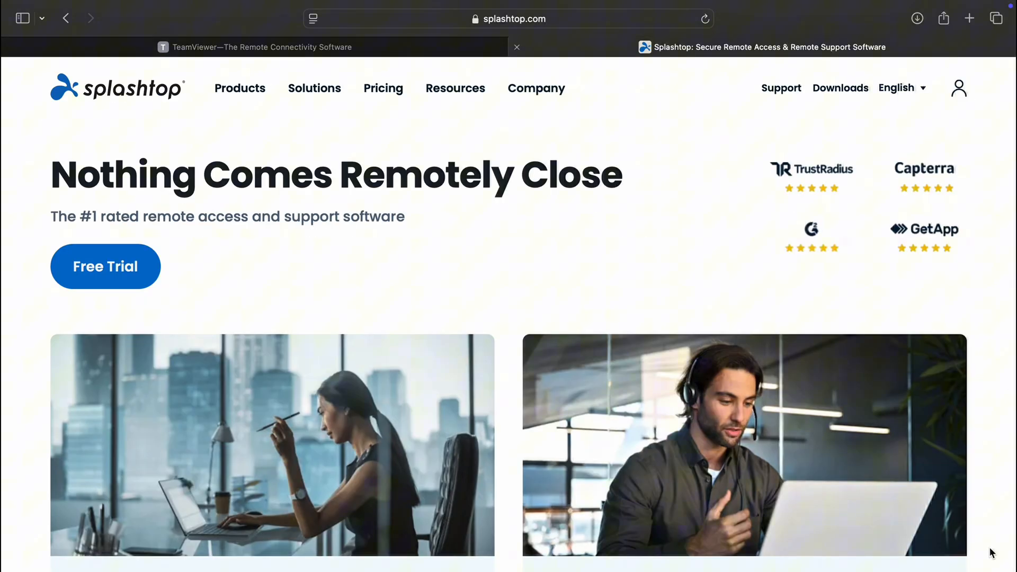
scroll("down", 3)
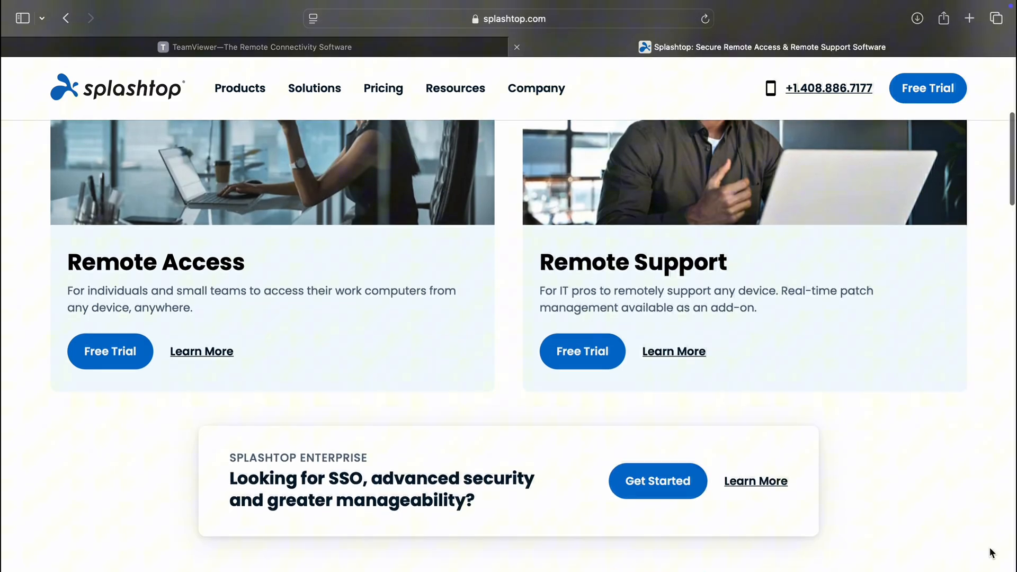
scroll("down", 3)
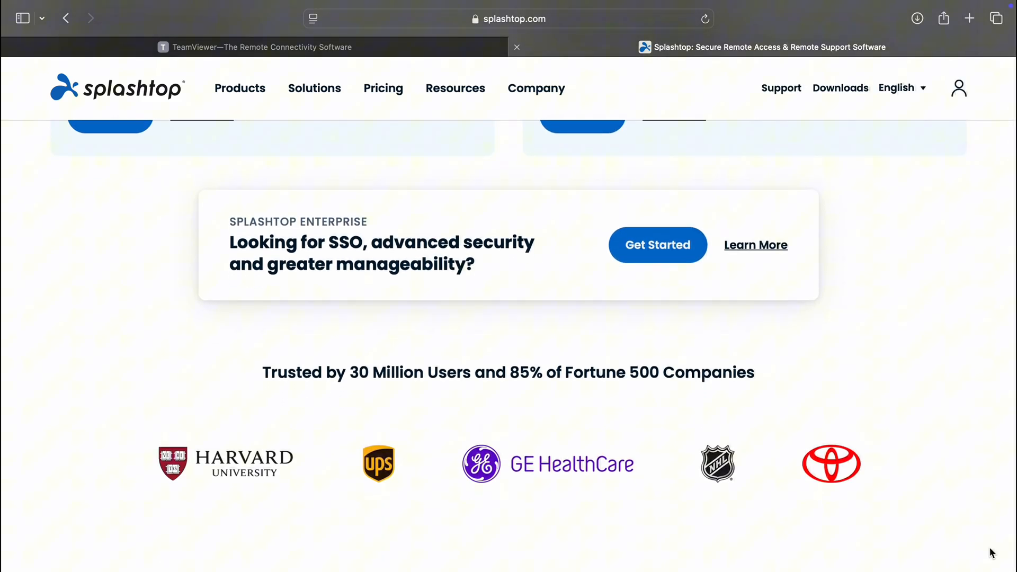
scroll("down", 3)
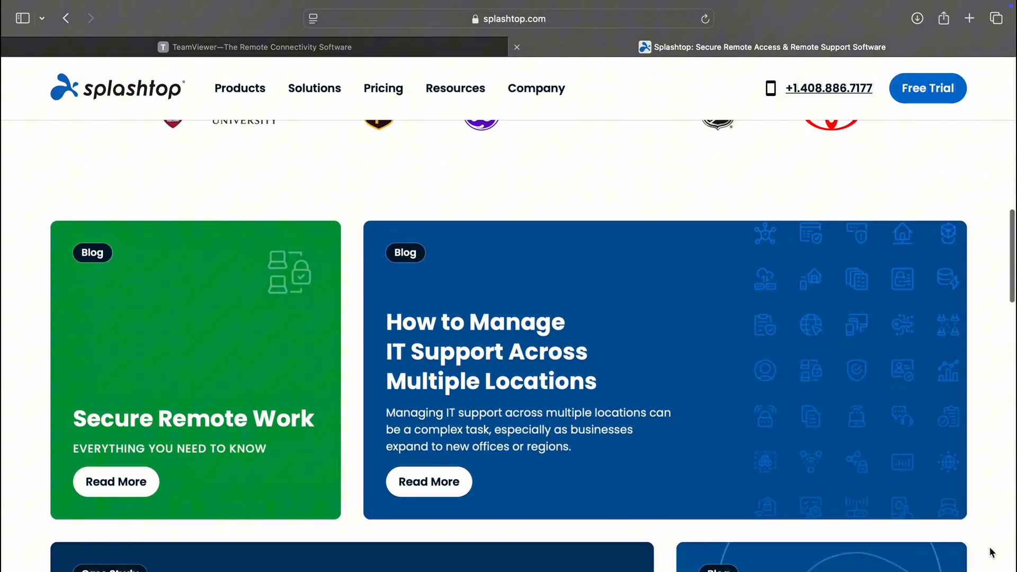
scroll("down", 3)
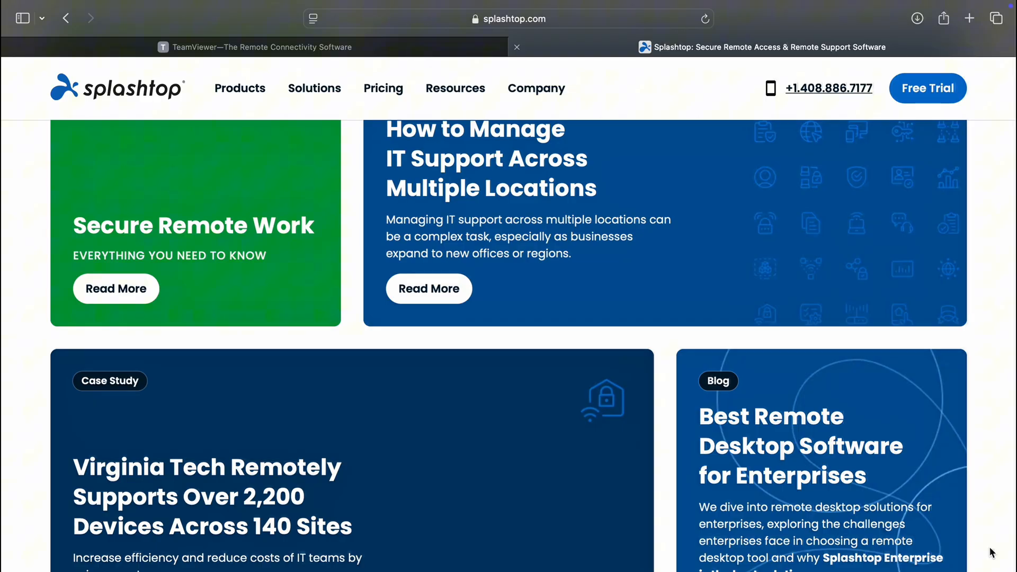
scroll("down", 3)
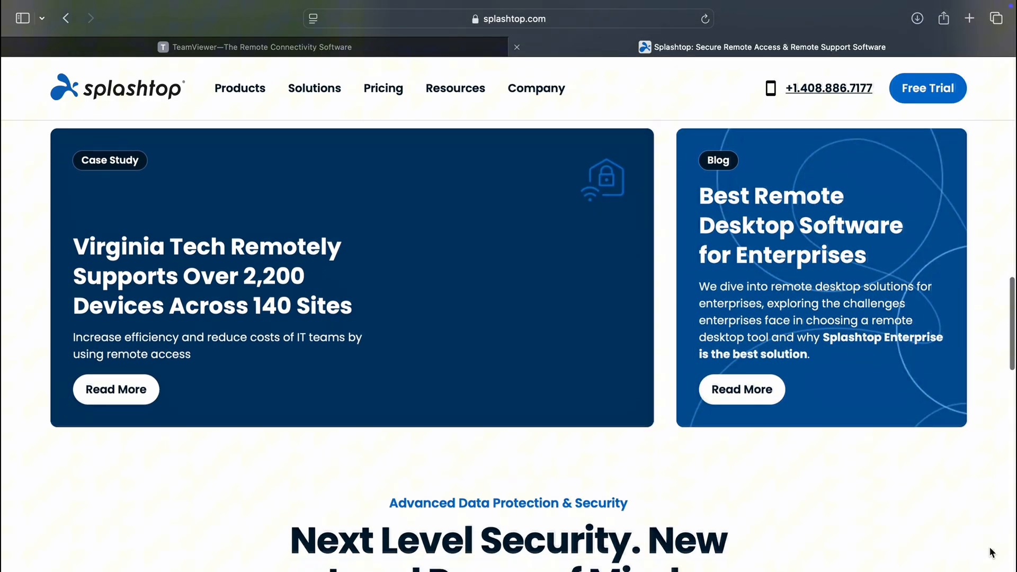
scroll("down", 3)
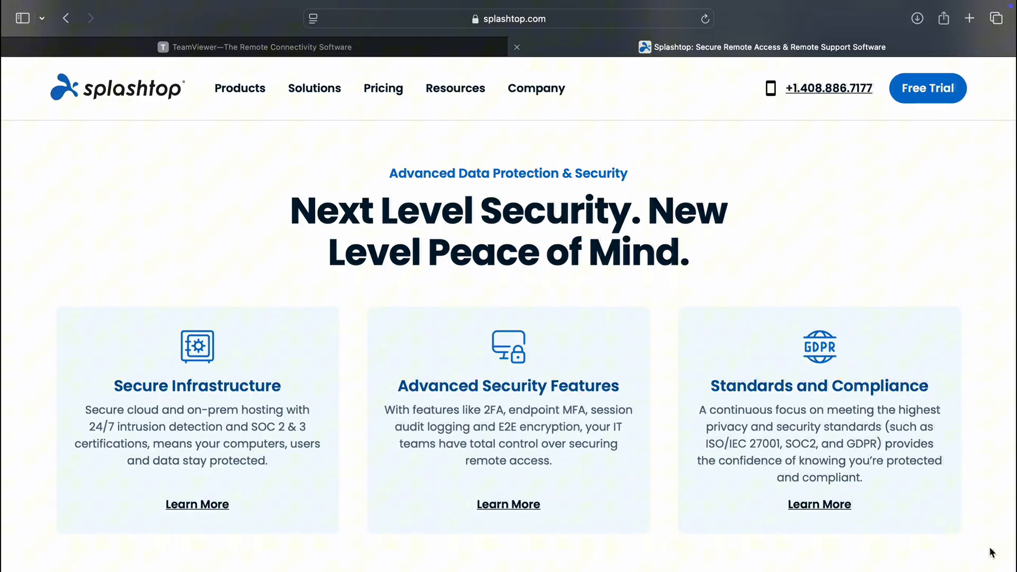
scroll("down", 3)
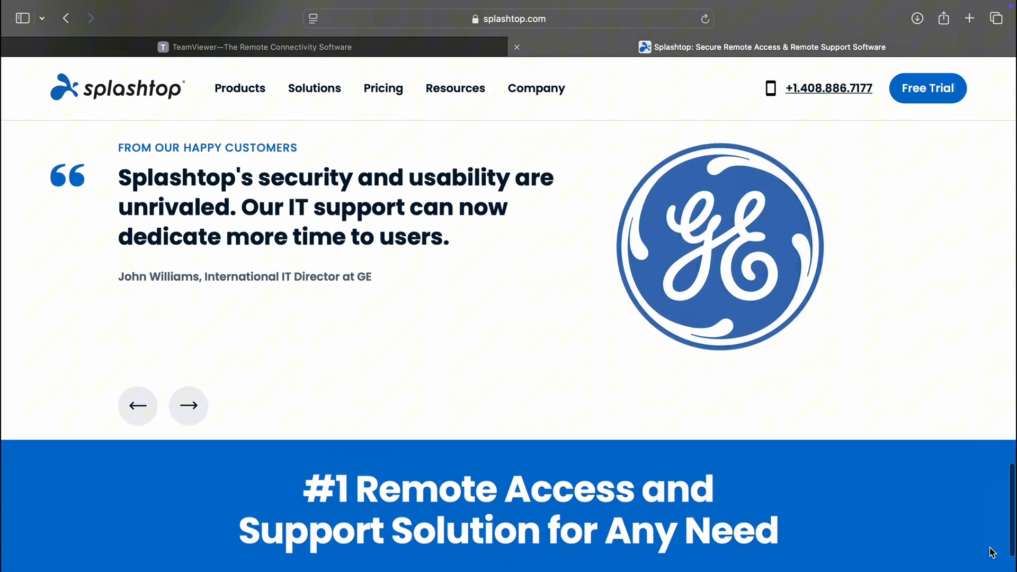
scroll("down", 3)
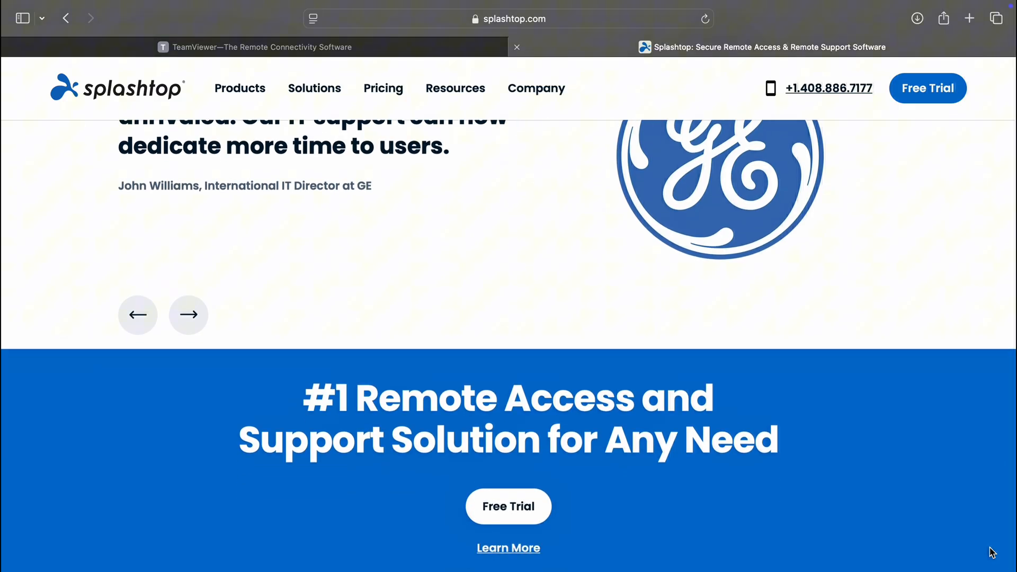